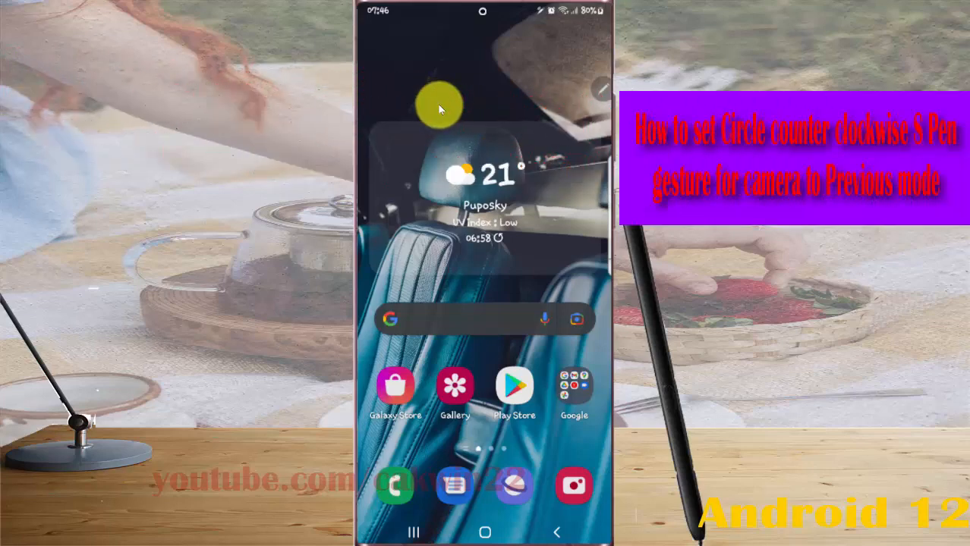
{"action": "mouse_move", "coordinate": [405, 41]}
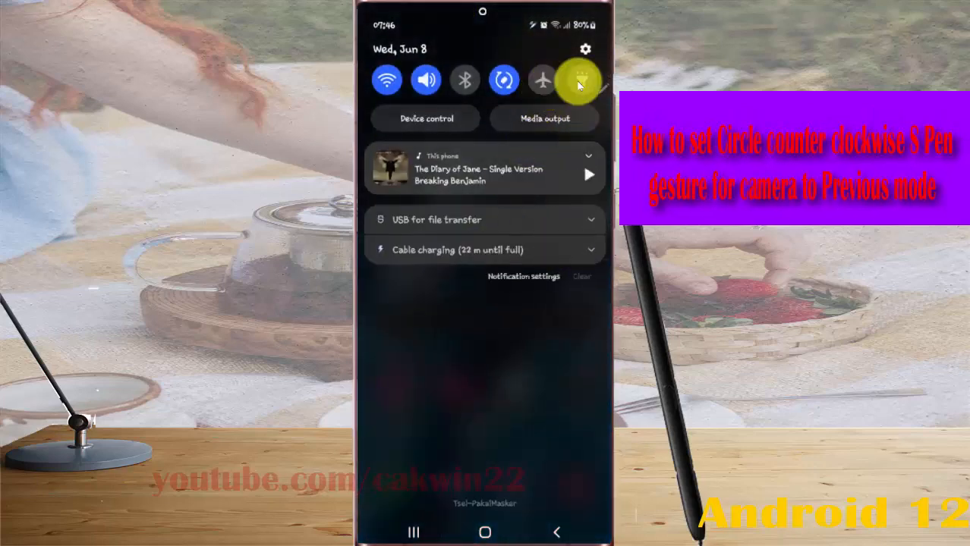
Step: Go from the device Settings through Advanced features to the S Pen settings page
{"action": "left_click", "coordinate": [585, 49]}
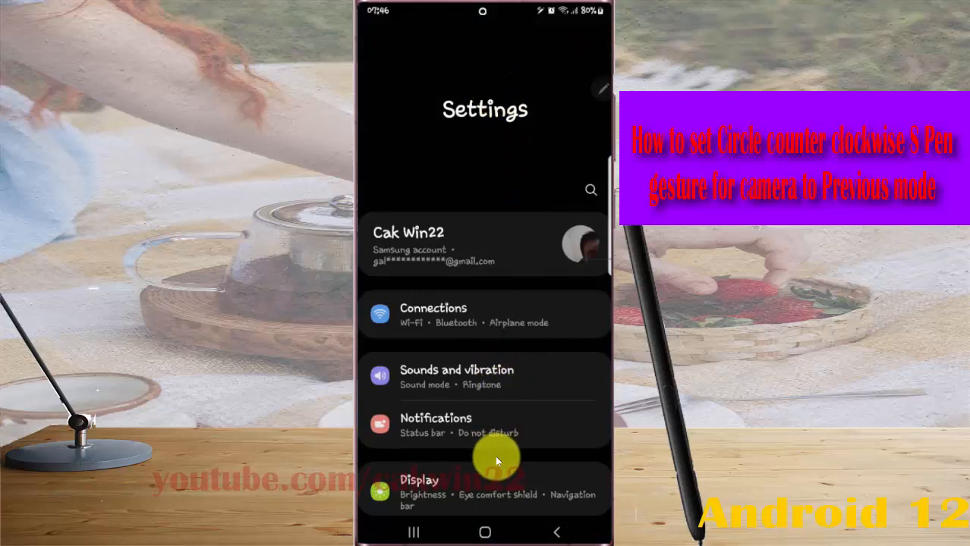
{"action": "scroll", "scroll_direction": "down", "scroll_amount": 3}
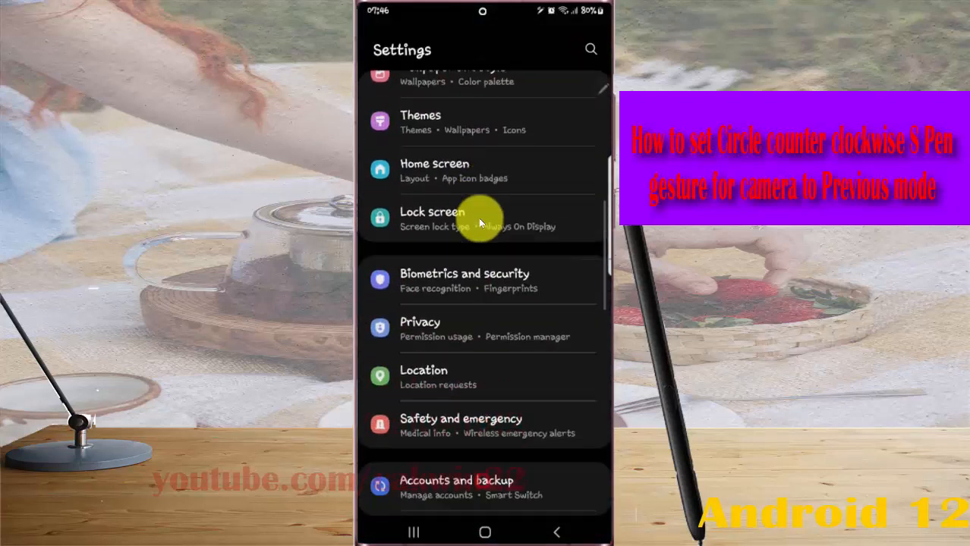
{"action": "scroll", "scroll_direction": "down", "scroll_amount": 3}
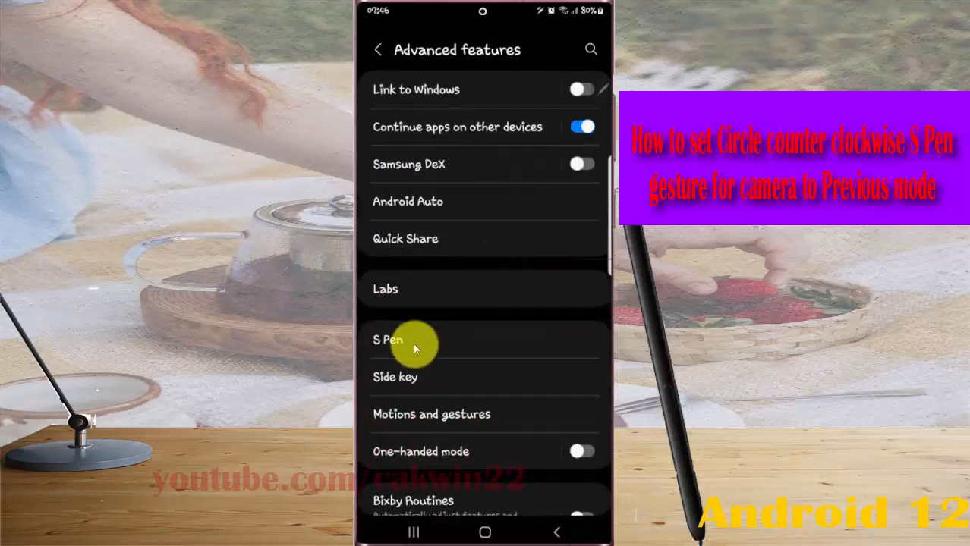
{"action": "left_click", "coordinate": [387, 340]}
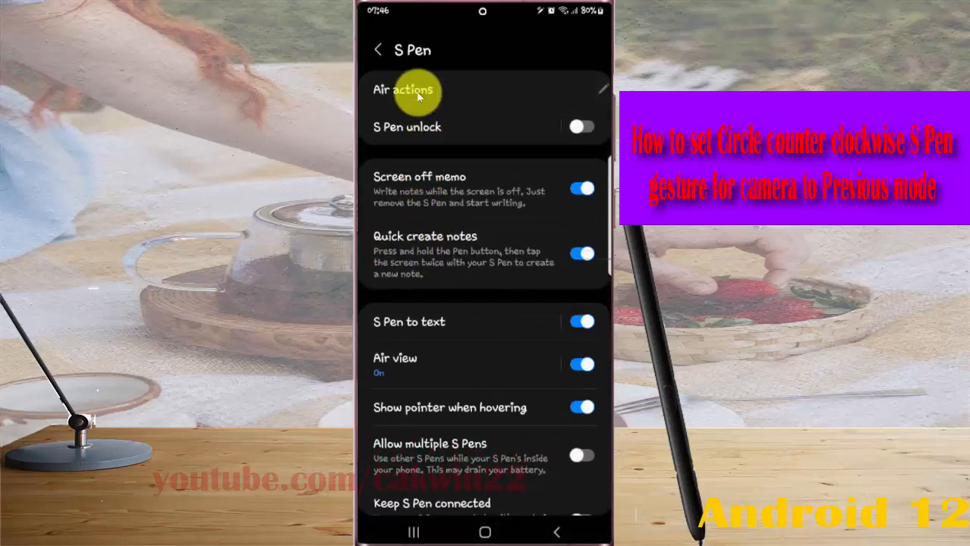
Step: Open Air actions and go to the Camera app's gesture assignments under App actions
{"action": "left_click", "coordinate": [403, 91]}
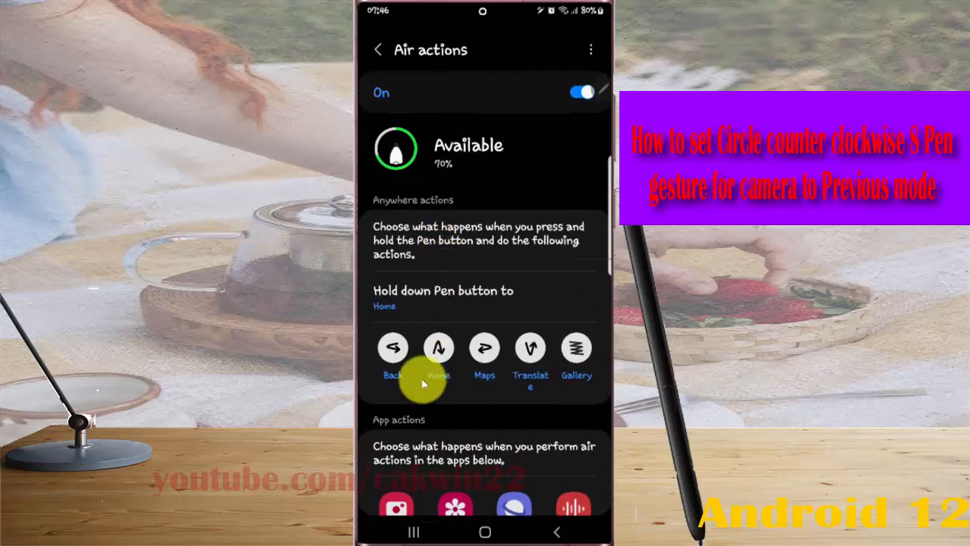
{"action": "scroll", "scroll_direction": "down", "scroll_amount": 3}
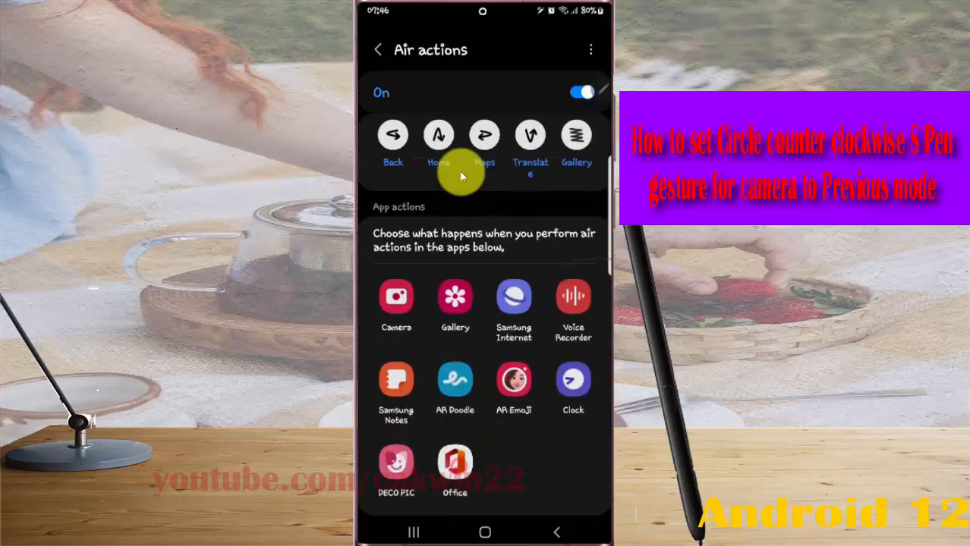
{"action": "scroll", "scroll_direction": "down", "scroll_amount": 3}
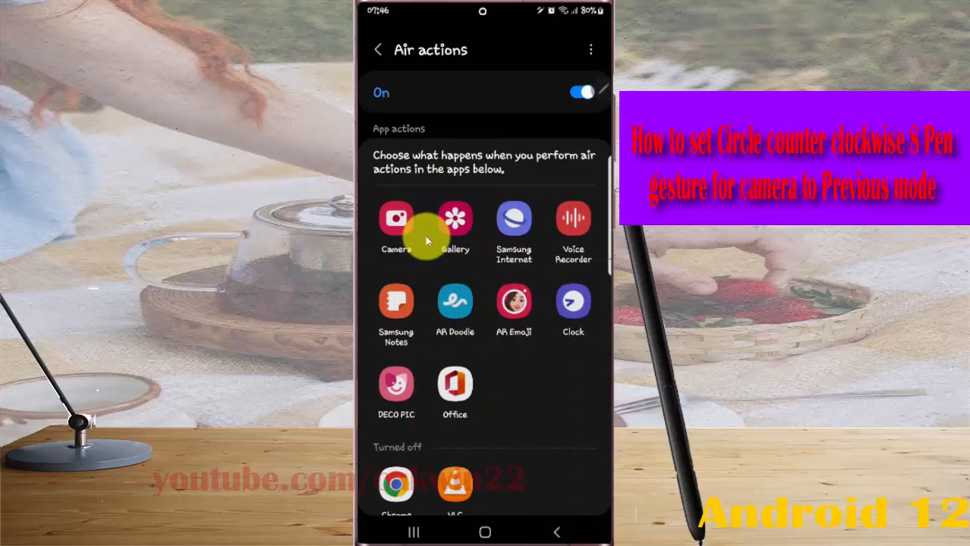
{"action": "left_click", "coordinate": [395, 228]}
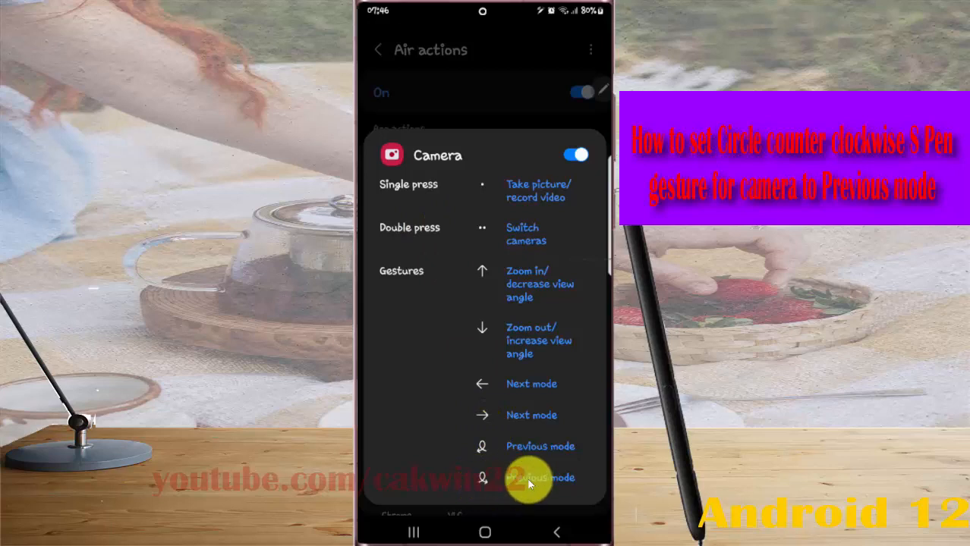
Step: Assign Previous mode to Camera's counter-clockwise circle gesture, then launch Camera
{"action": "left_click", "coordinate": [529, 478]}
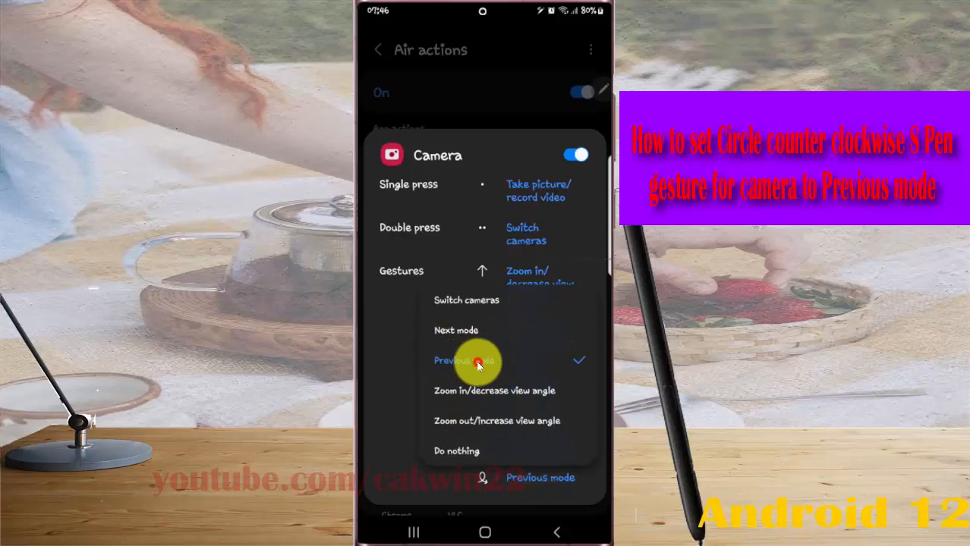
{"action": "left_click", "coordinate": [464, 360]}
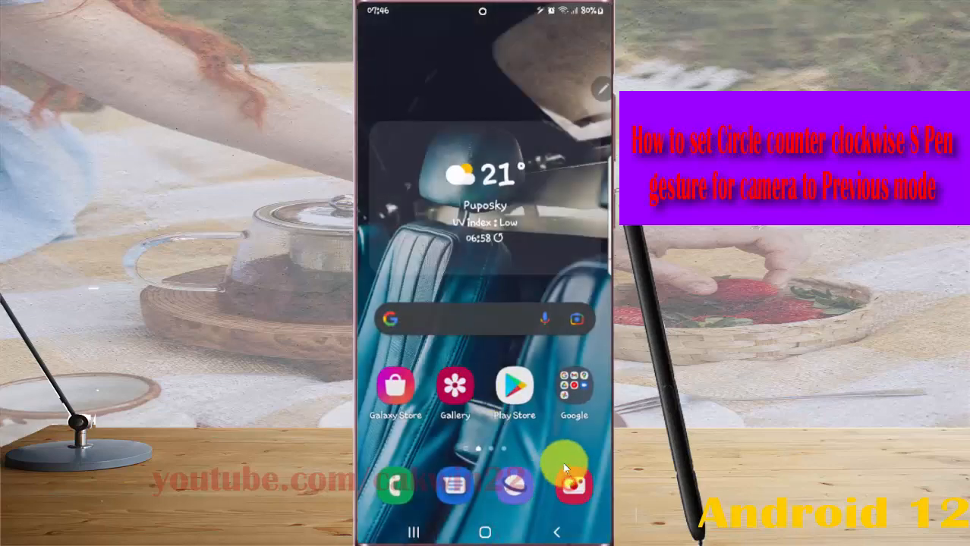
{"action": "left_click", "coordinate": [573, 485]}
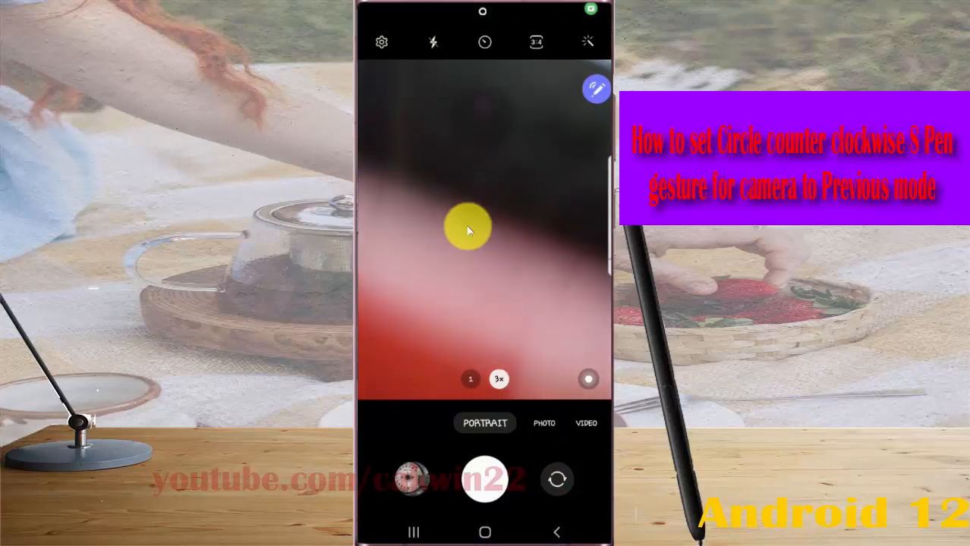